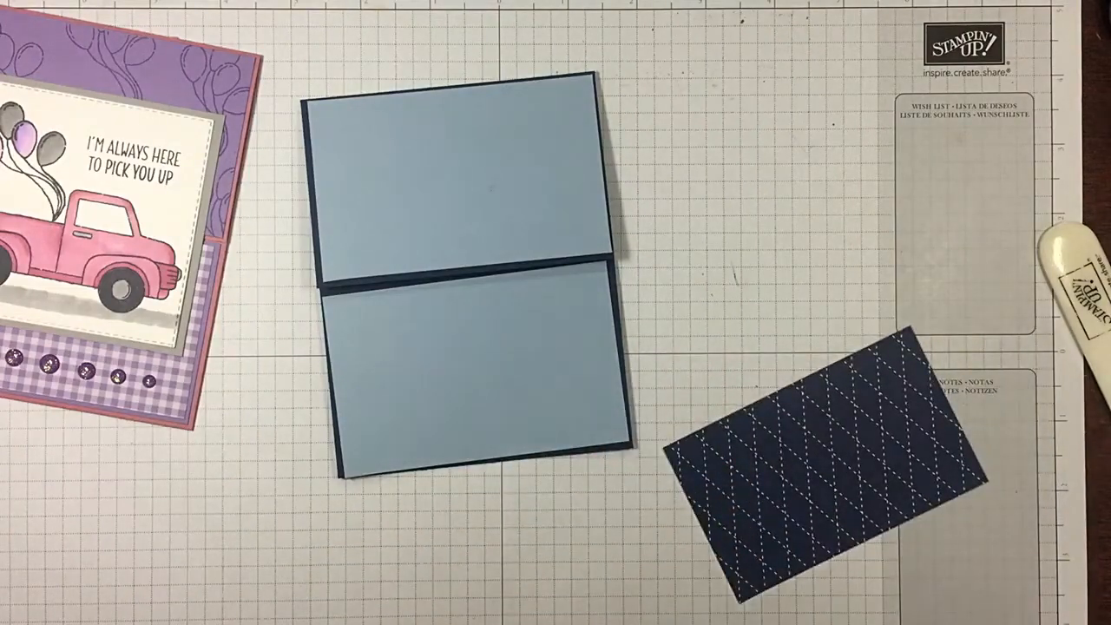
{"action": "left_click_drag", "start_coordinate": [815, 425], "coordinate": [469, 348]}
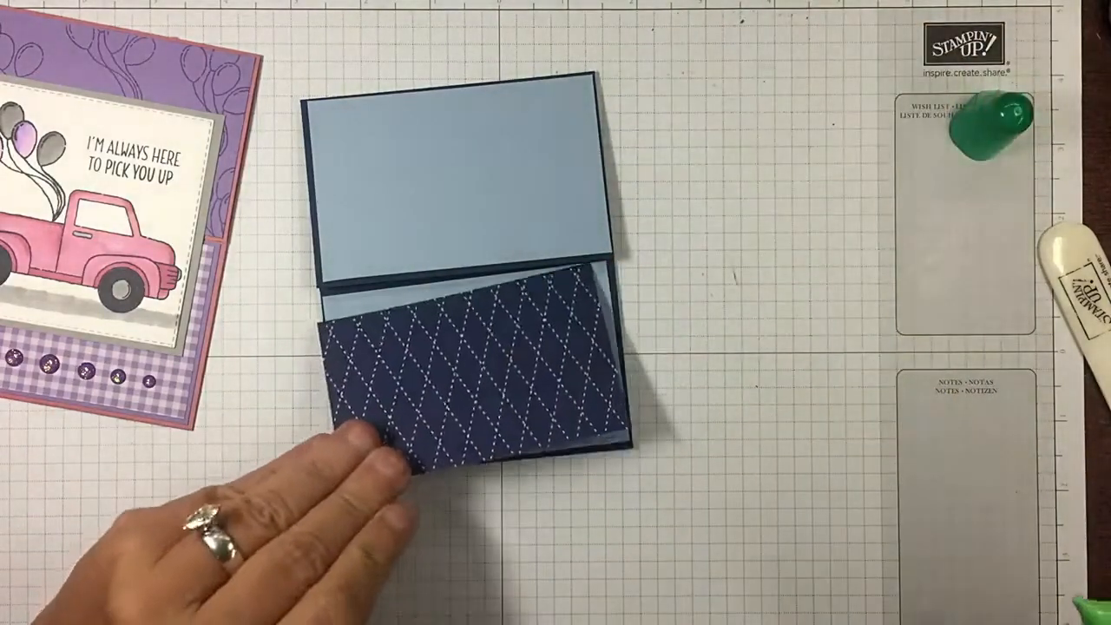